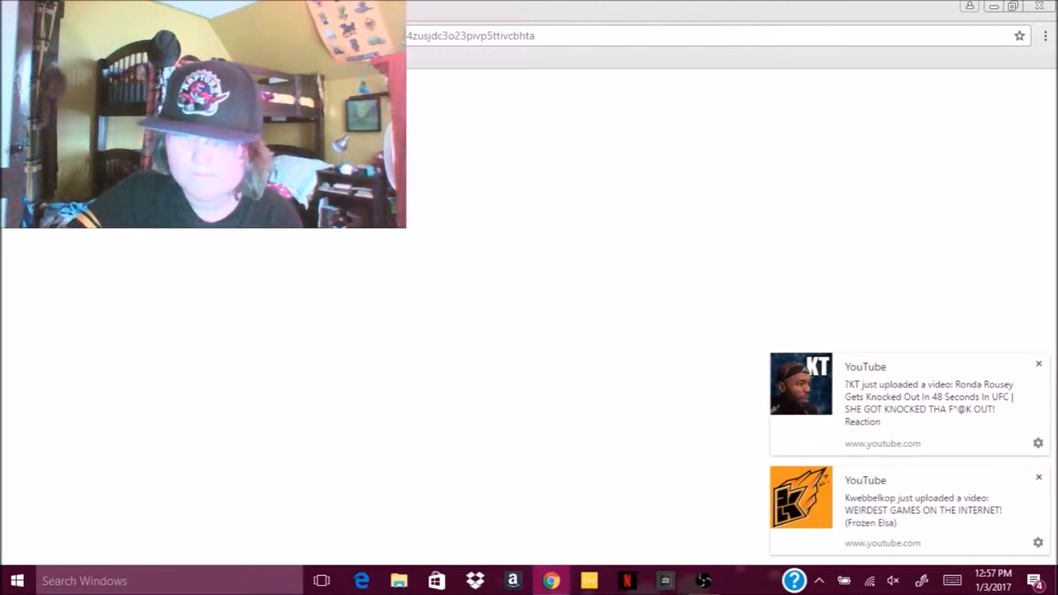
# Pause the knife skit video and scroll to its comments with the awaiting-approval notice.
pyautogui.click(1038, 364)
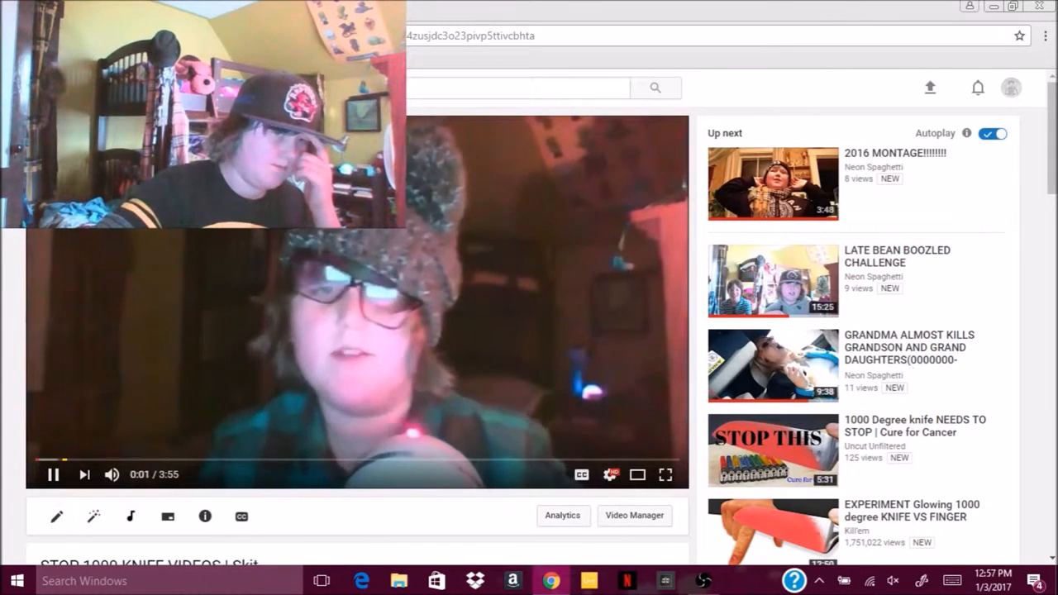
pyautogui.click(53, 473)
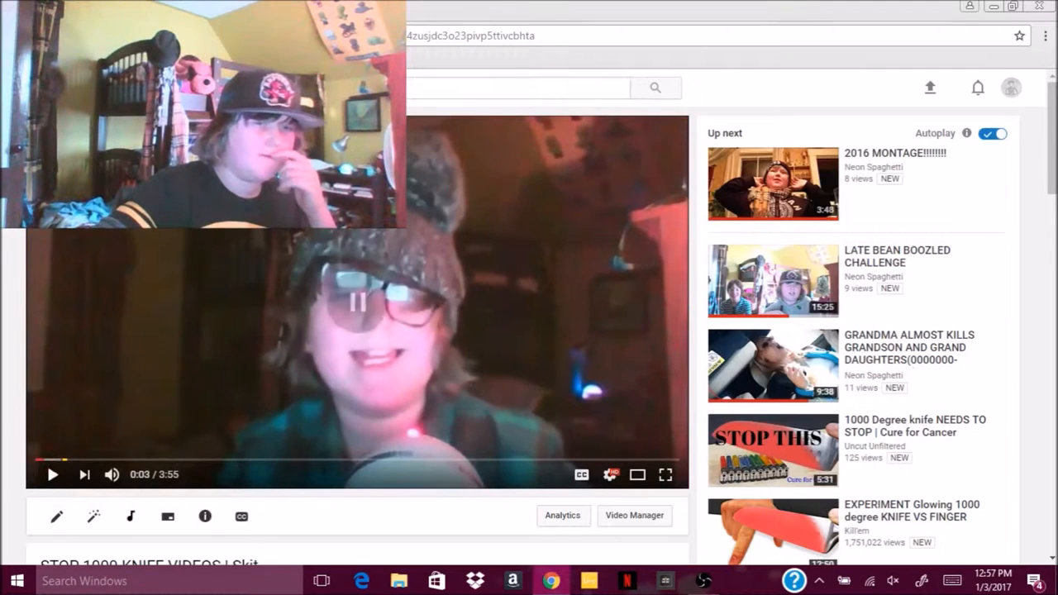
pyautogui.scroll(-3)
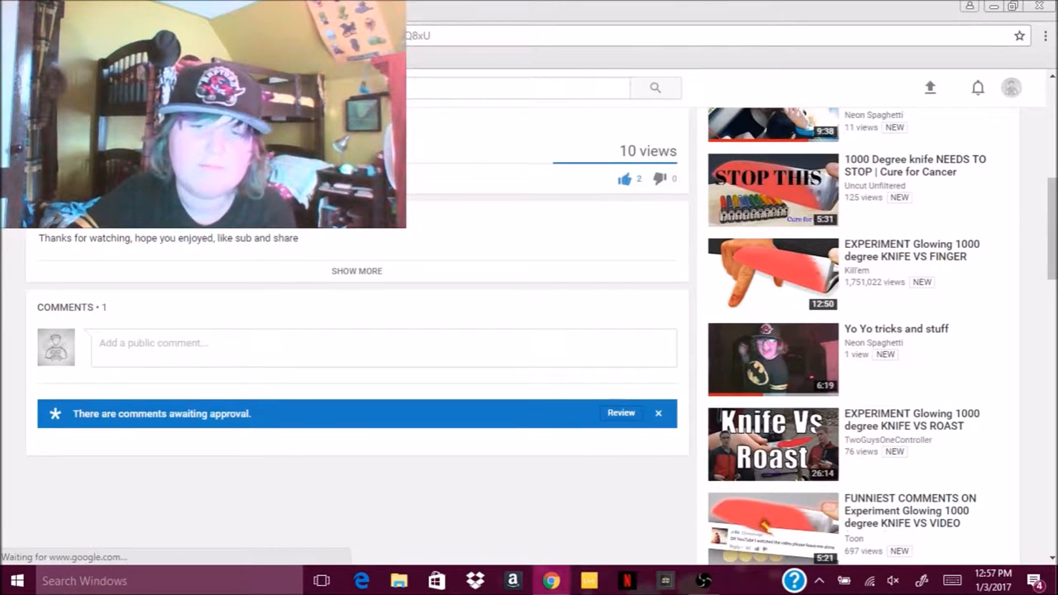
# Review the held comments and approve the one flagged as likely spam.
pyautogui.click(622, 413)
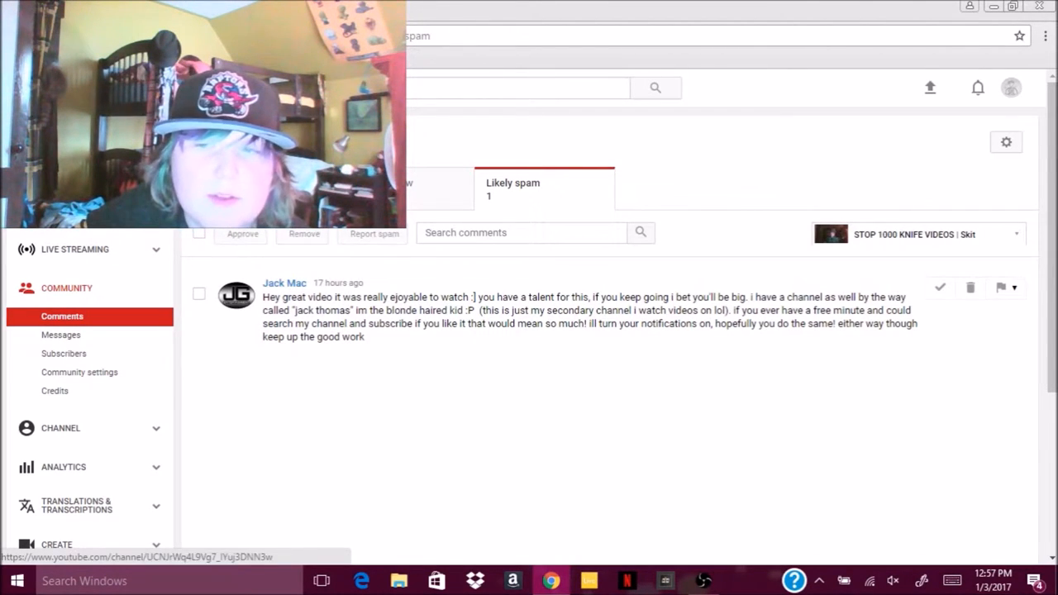
pyautogui.moveTo(939, 288)
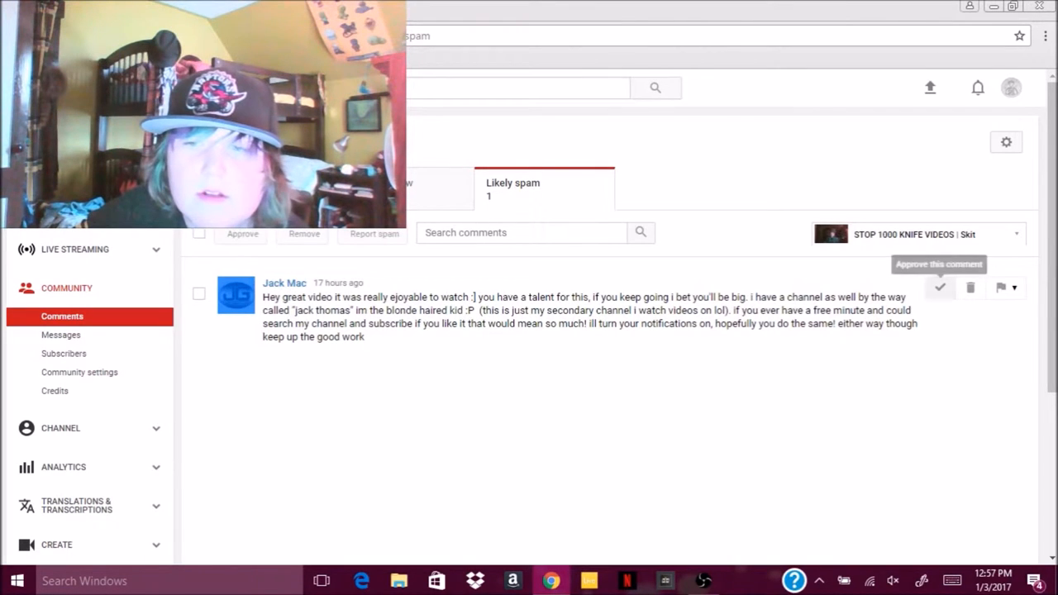
pyautogui.click(939, 287)
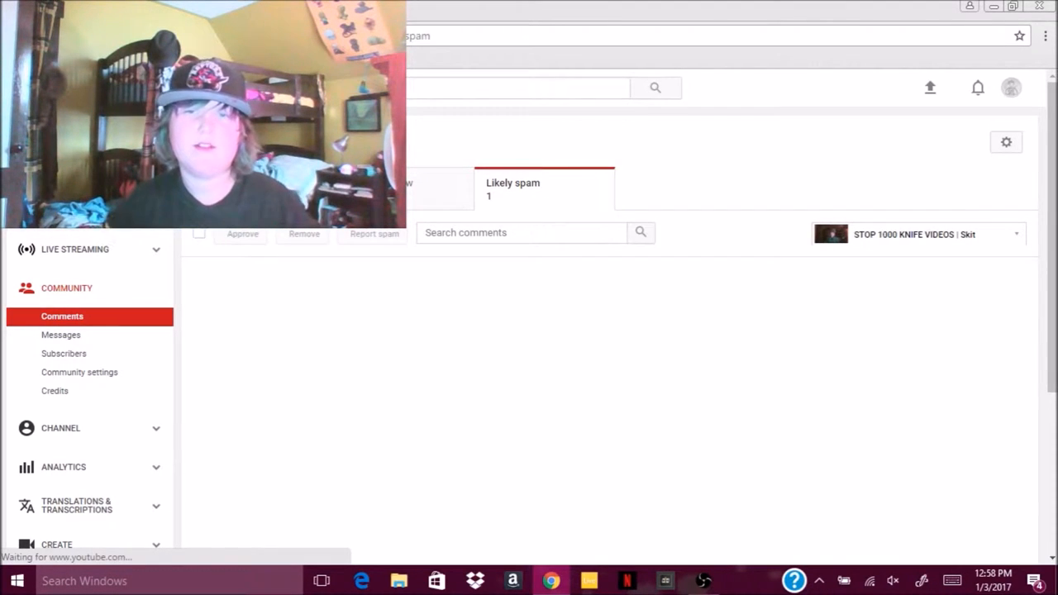
# Check the 2016 MONTAGE video's held comments, then go to the uploaded videos list.
pyautogui.click(55, 239)
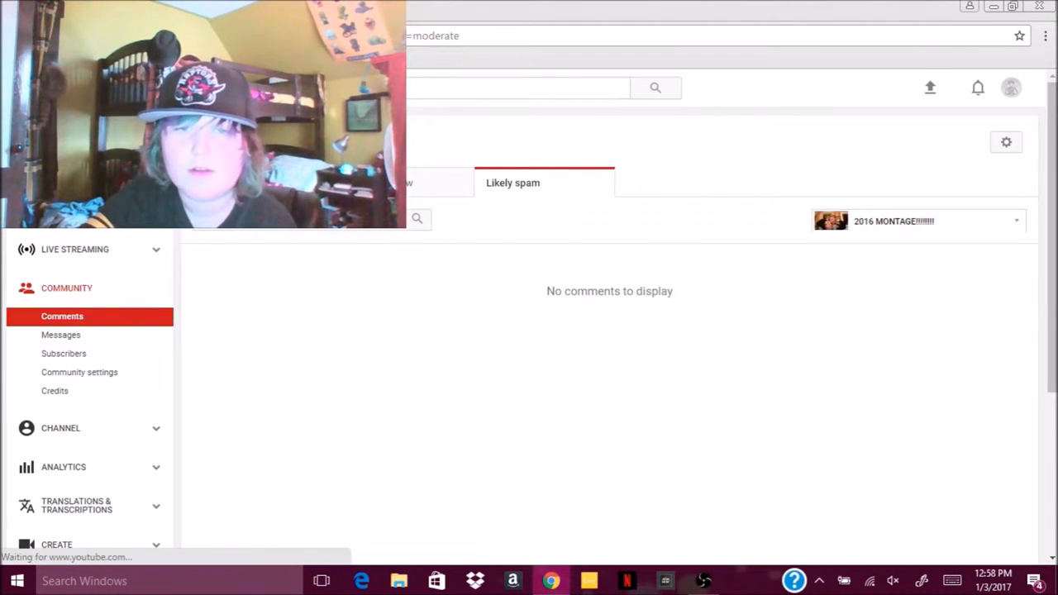
pyautogui.click(421, 181)
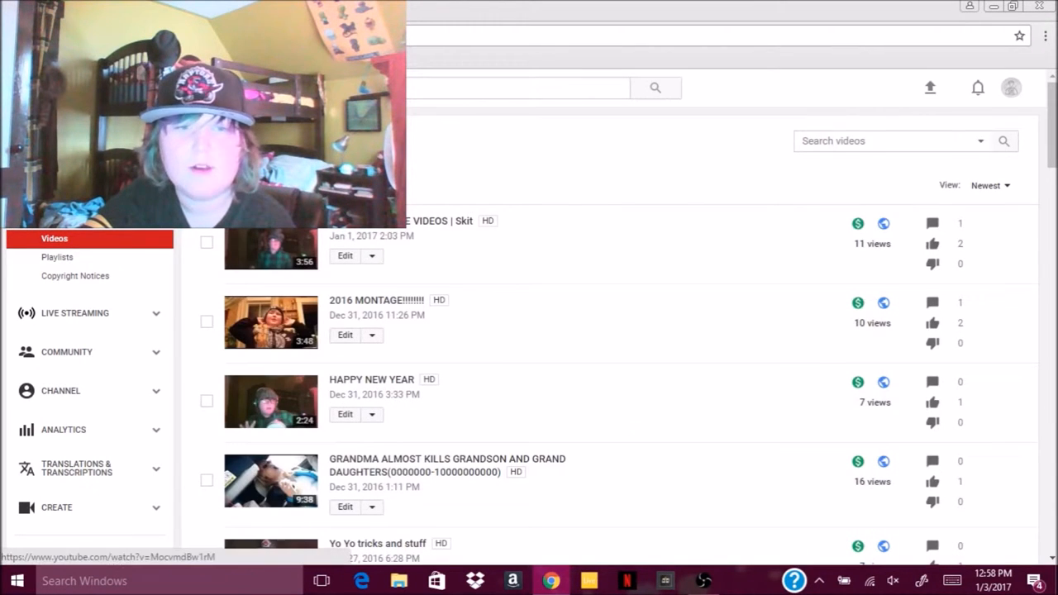
pyautogui.moveTo(932, 303)
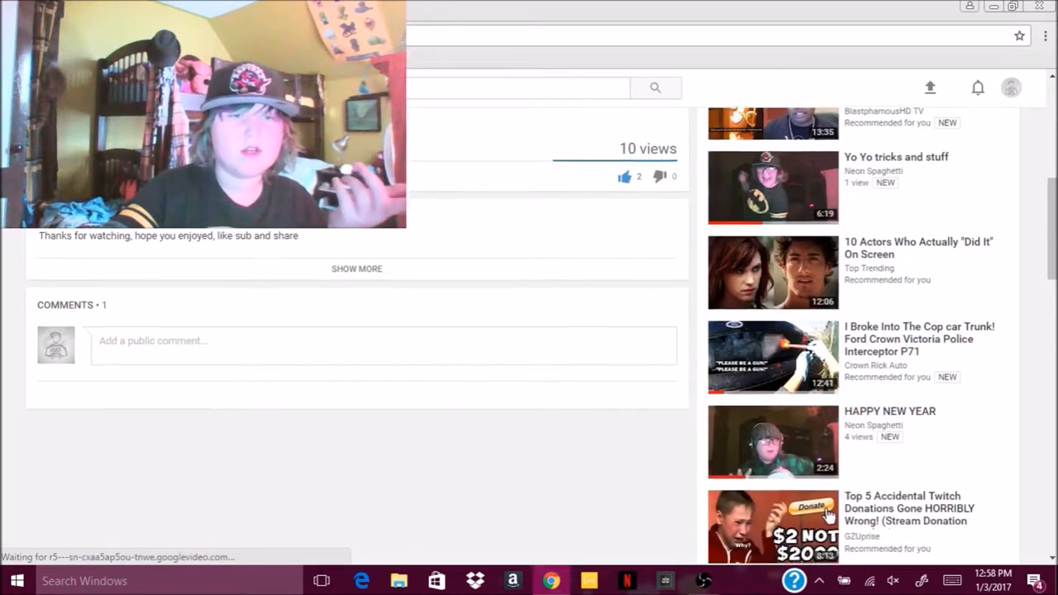
pyautogui.scroll(-3)
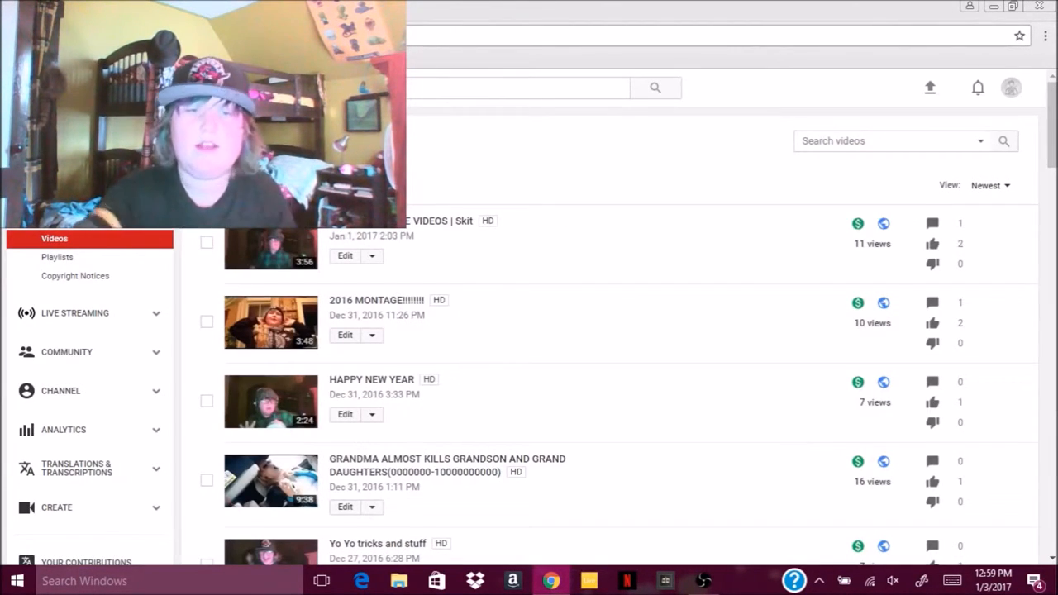
# Scroll the Video Manager list and open the MINECRAFT DESTRCTION video's comments.
pyautogui.scroll(-3)
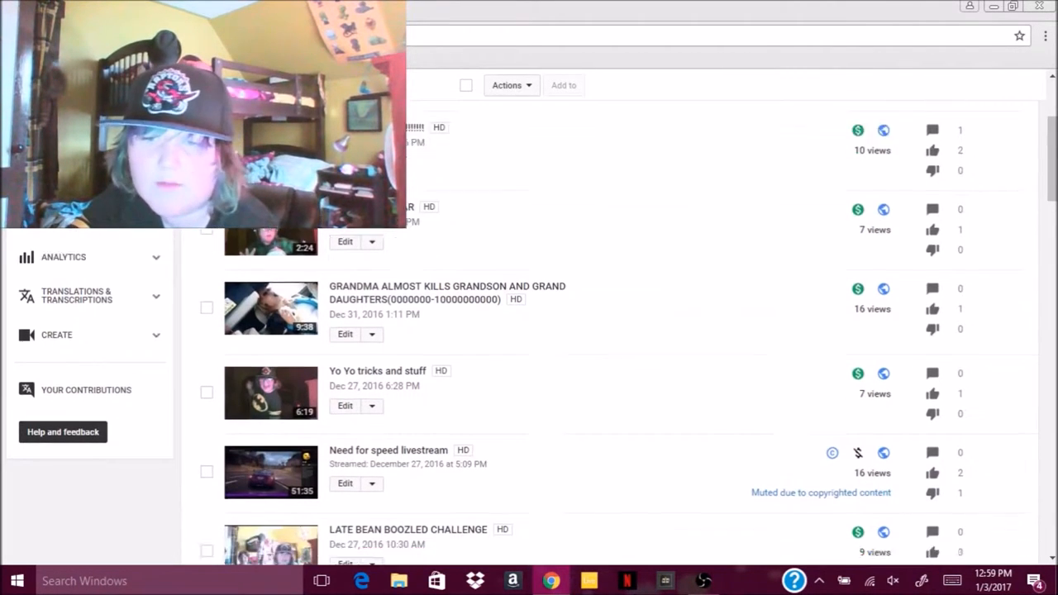
pyautogui.scroll(-3)
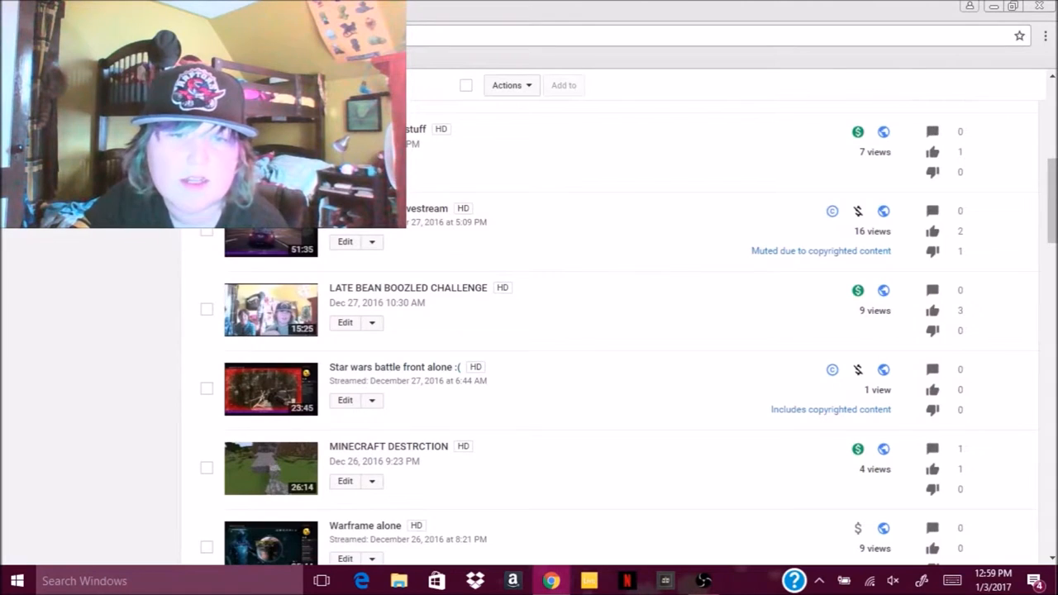
pyautogui.scroll(-3)
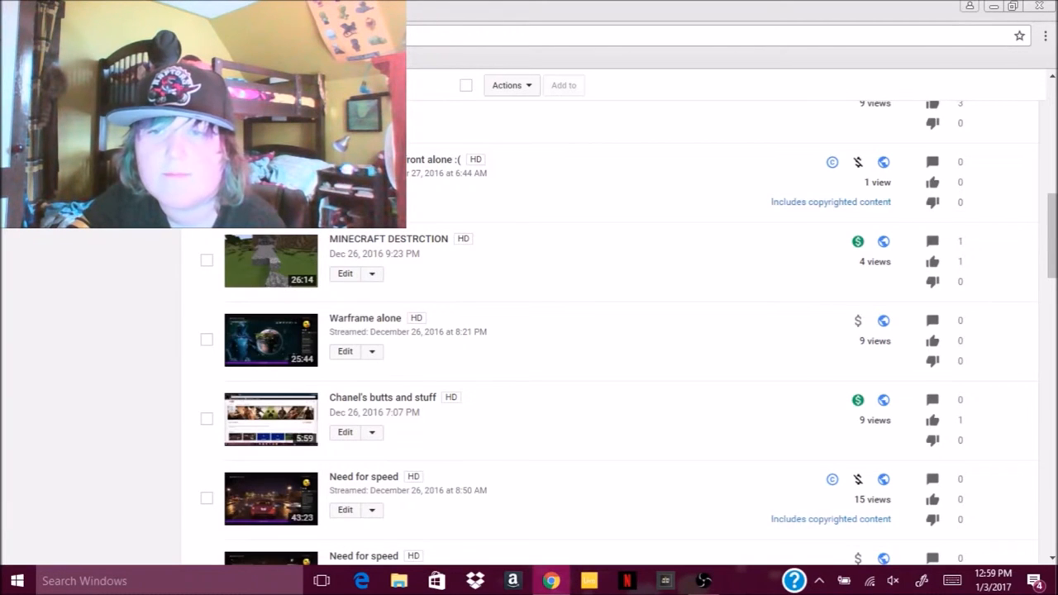
pyautogui.scroll(-3)
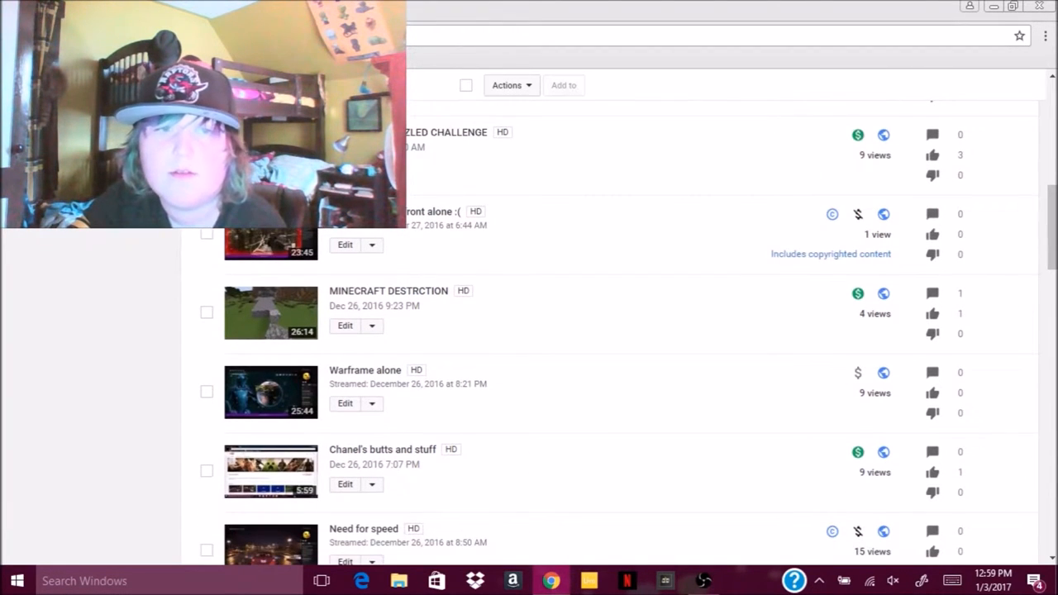
pyautogui.moveTo(933, 295)
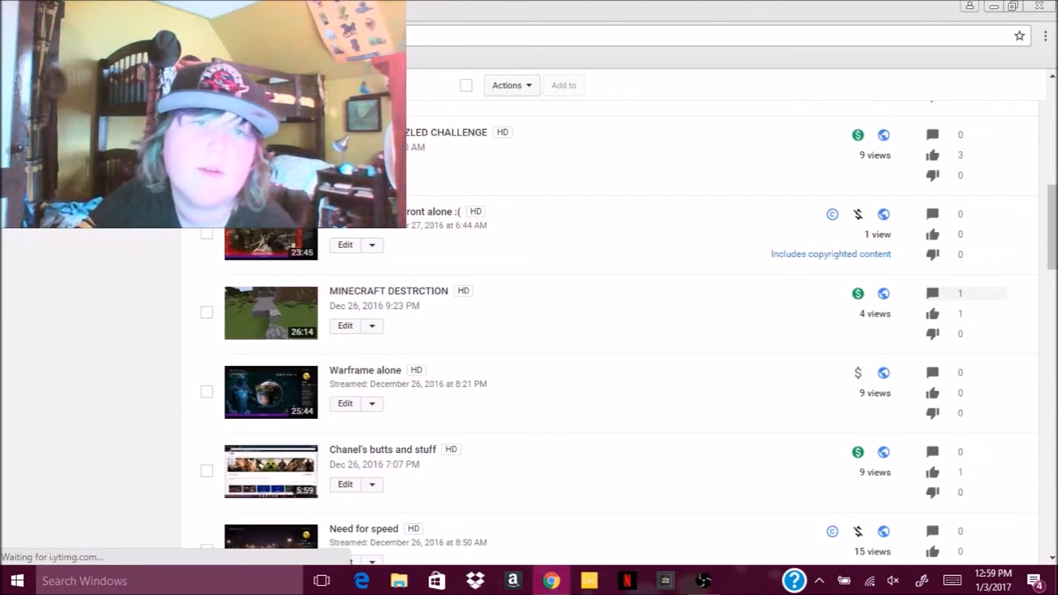
pyautogui.click(63, 316)
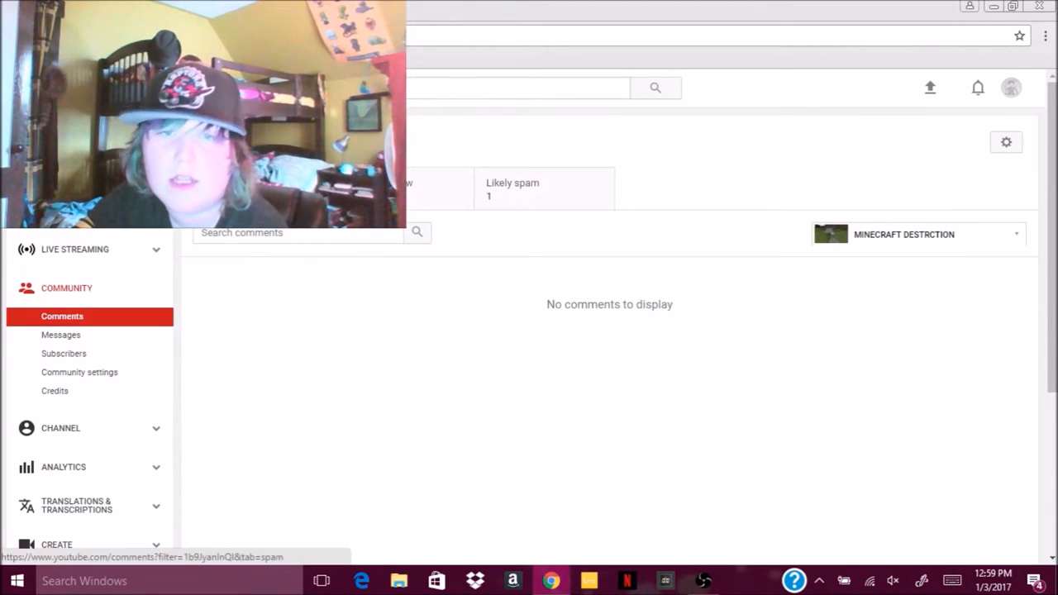
# Approve the one likely-spam comment on MINECRAFT DESTRCTION and return to the videos list.
pyautogui.click(513, 188)
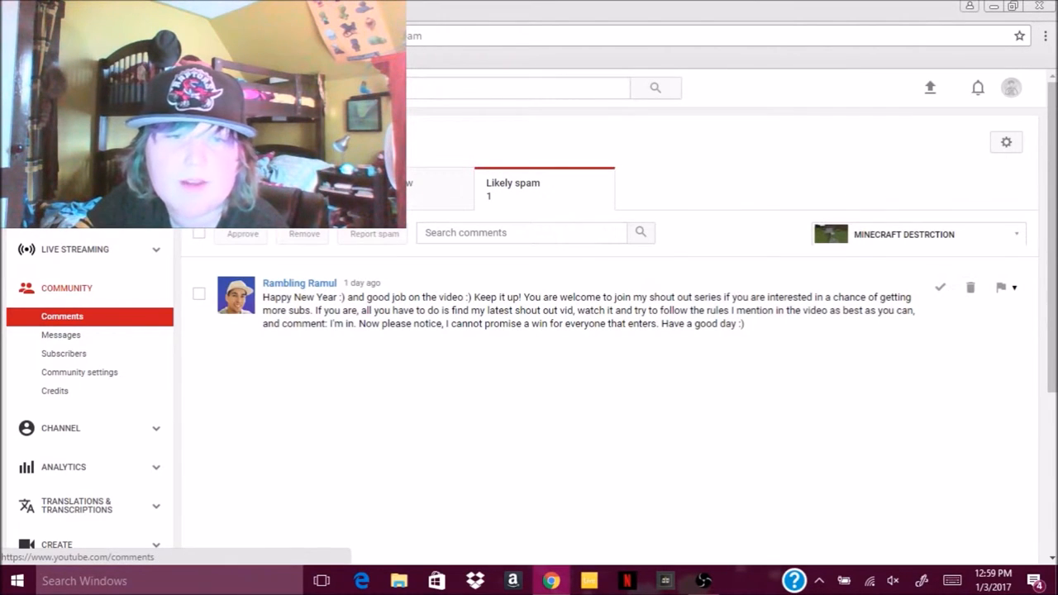
pyautogui.click(199, 294)
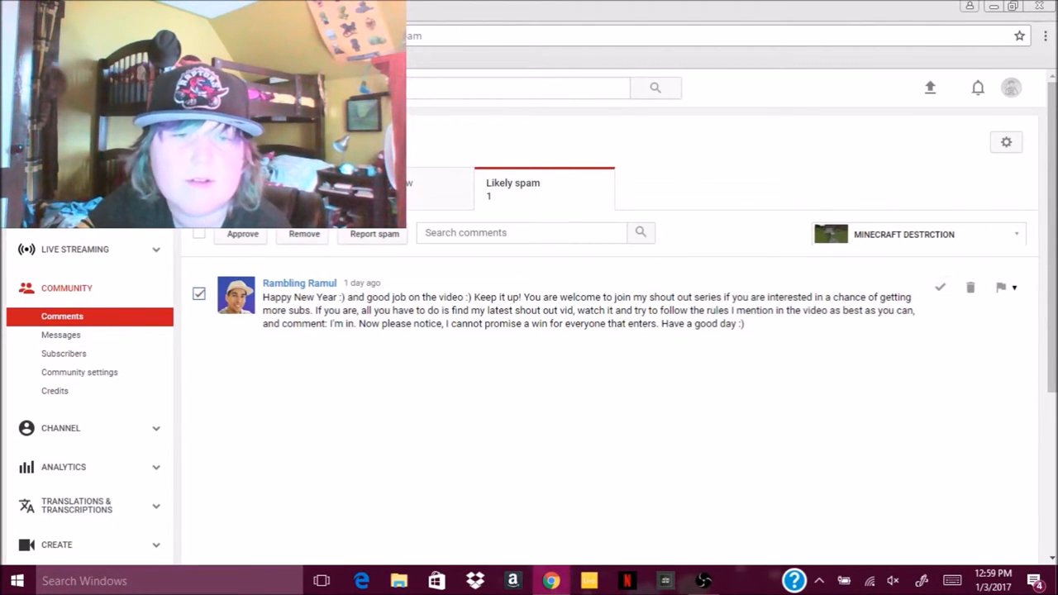
pyautogui.click(939, 288)
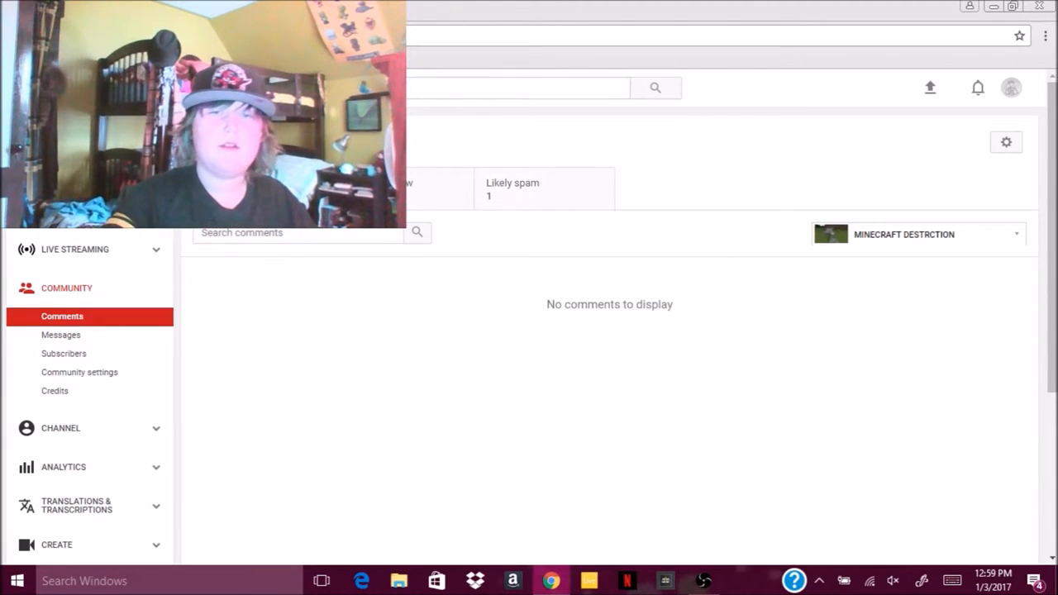
pyautogui.click(513, 182)
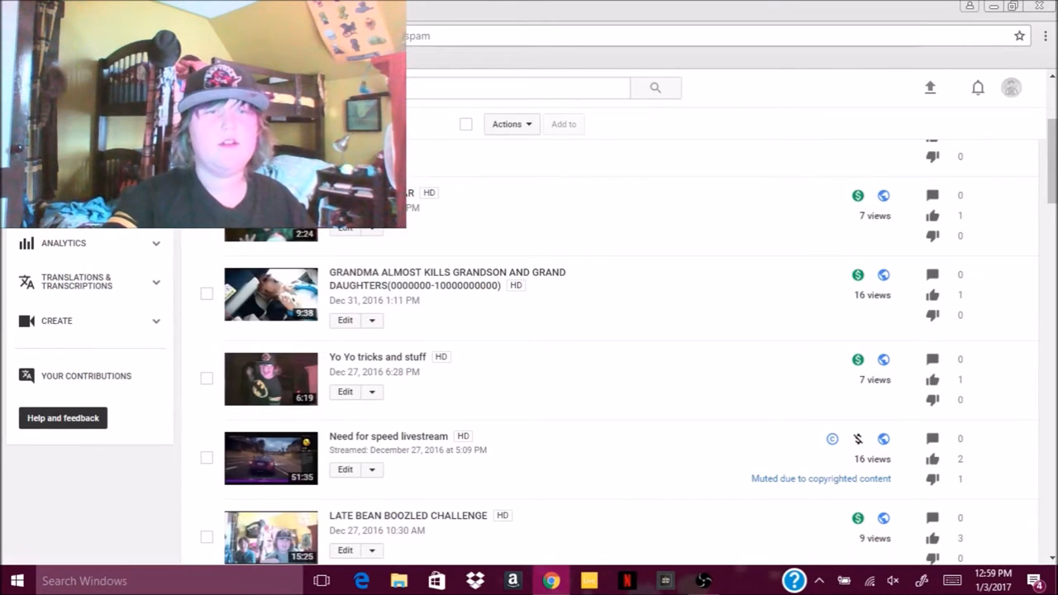
# Scroll to the October 2016 Minecraft uploads and open comments for EMPTYING OUT THE MINE AND CONSTRUCTION!
pyautogui.scroll(-3)
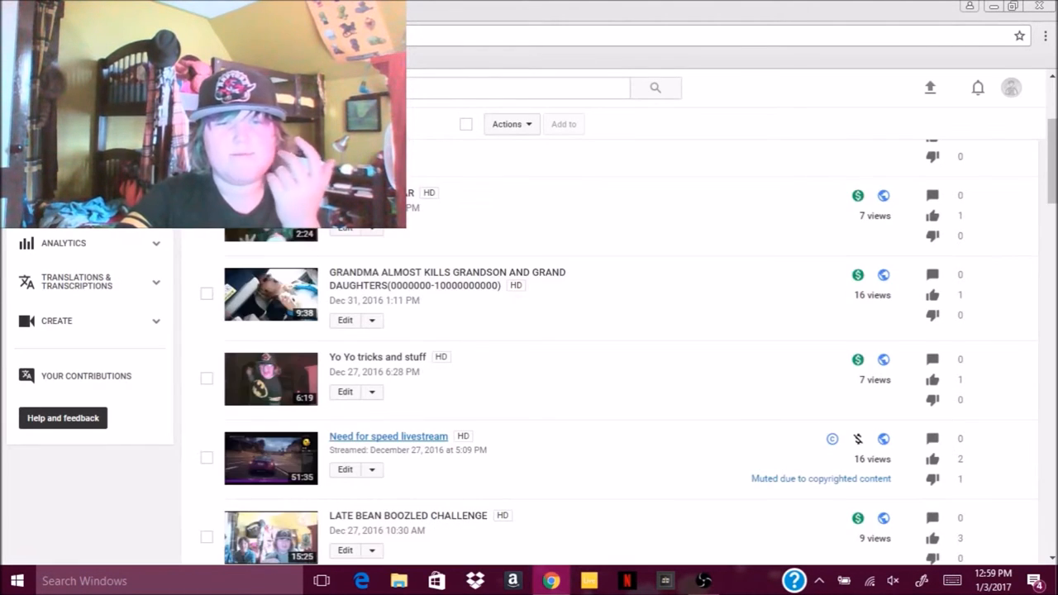
pyautogui.scroll(-3)
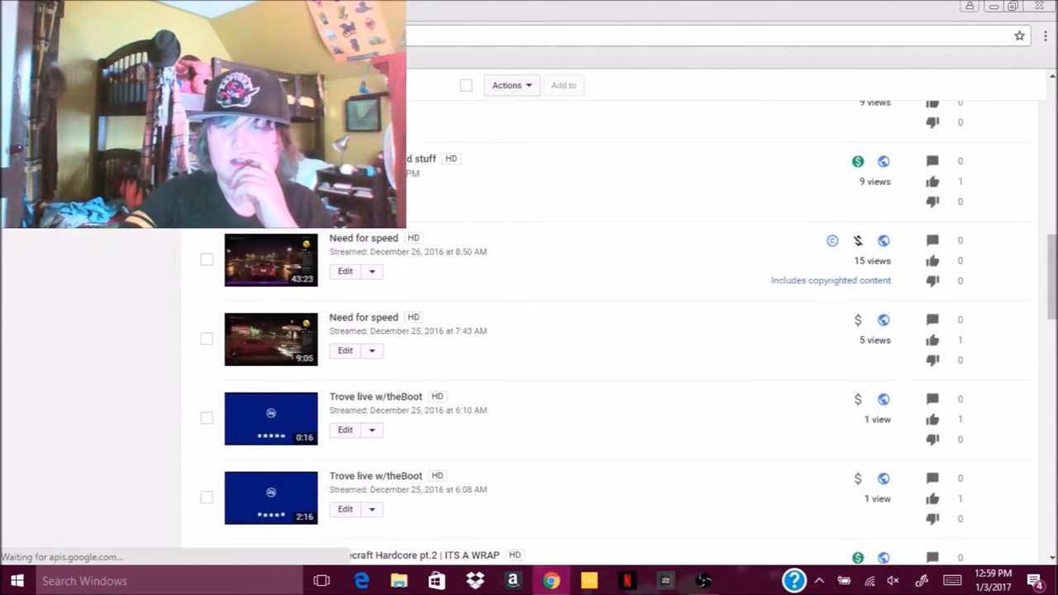
pyautogui.scroll(-3)
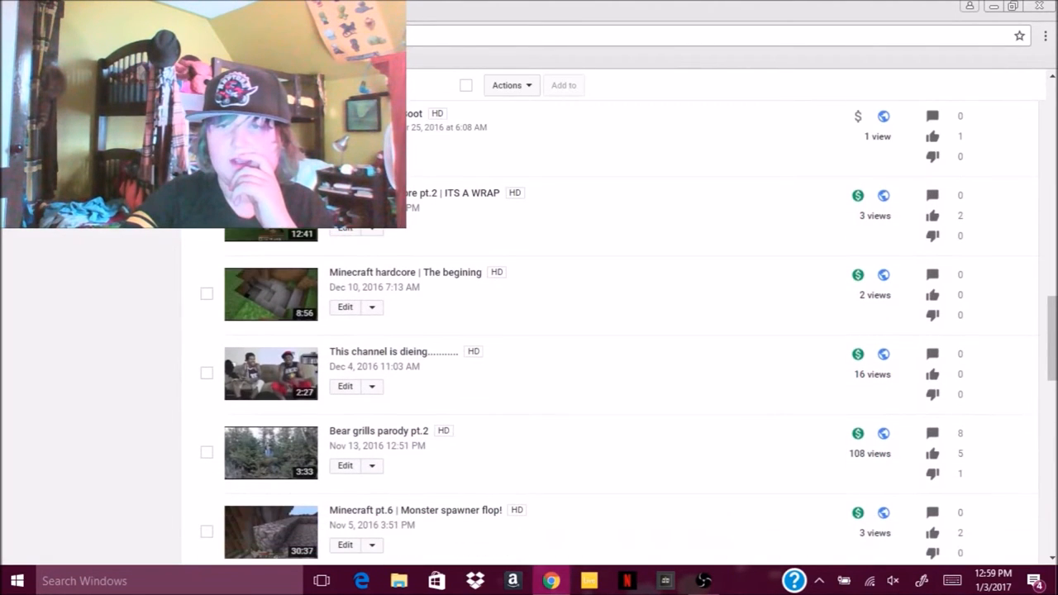
pyautogui.scroll(-3)
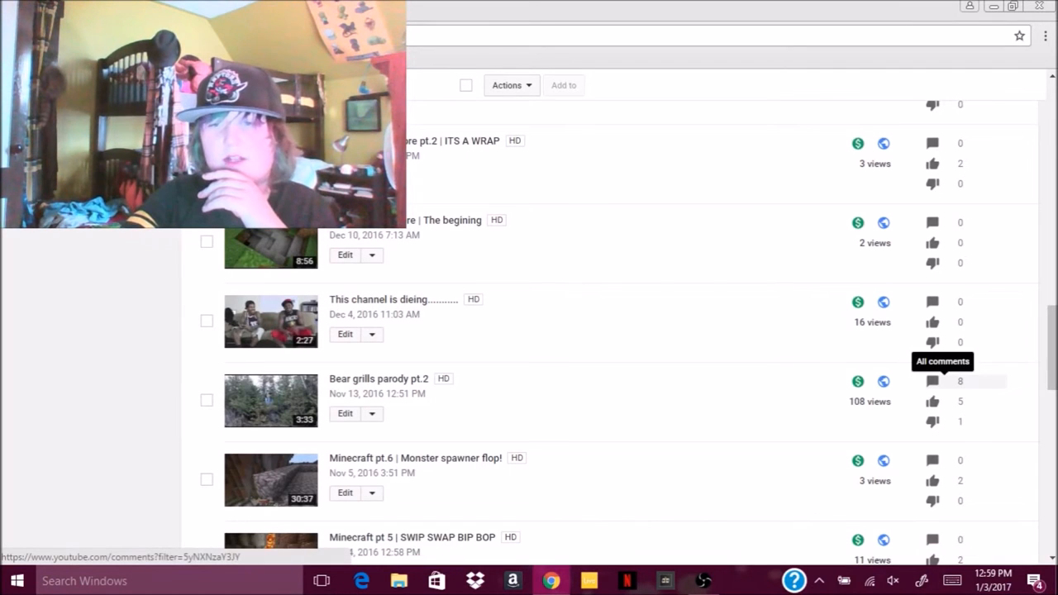
pyautogui.scroll(-3)
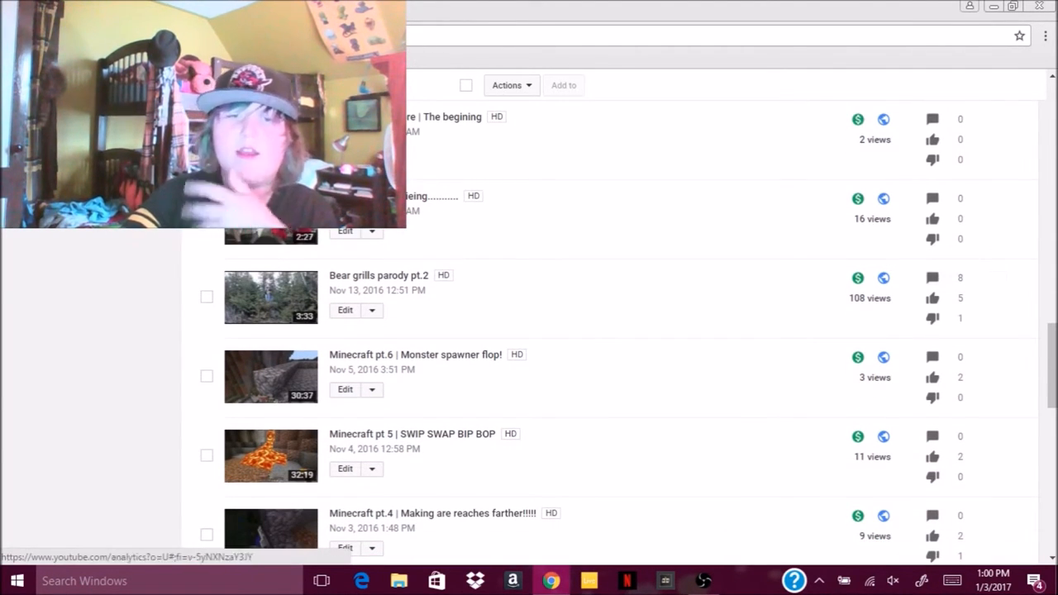
pyautogui.scroll(-3)
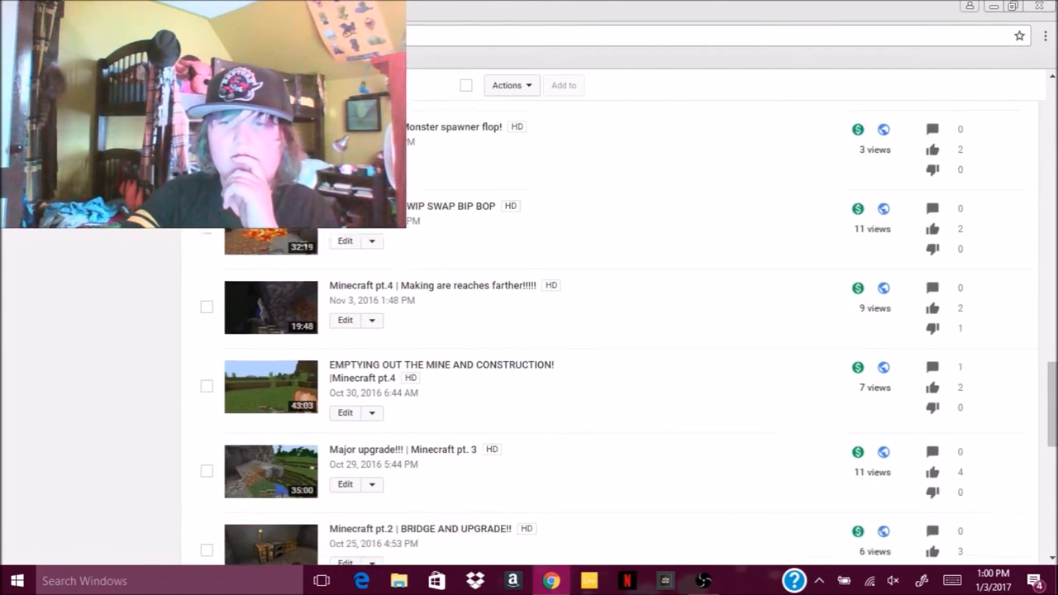
pyautogui.scroll(-3)
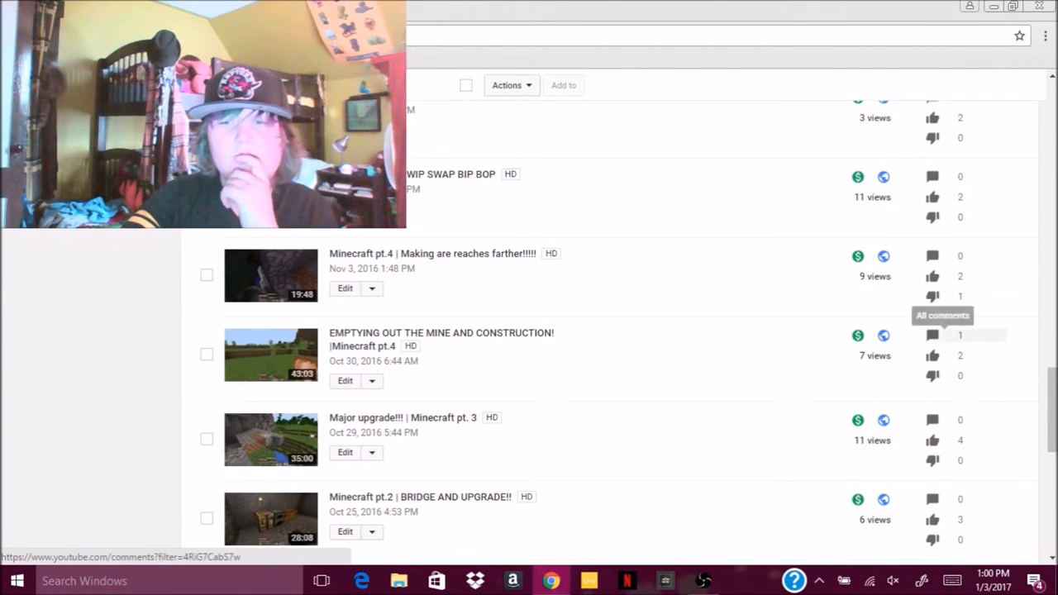
pyautogui.click(959, 334)
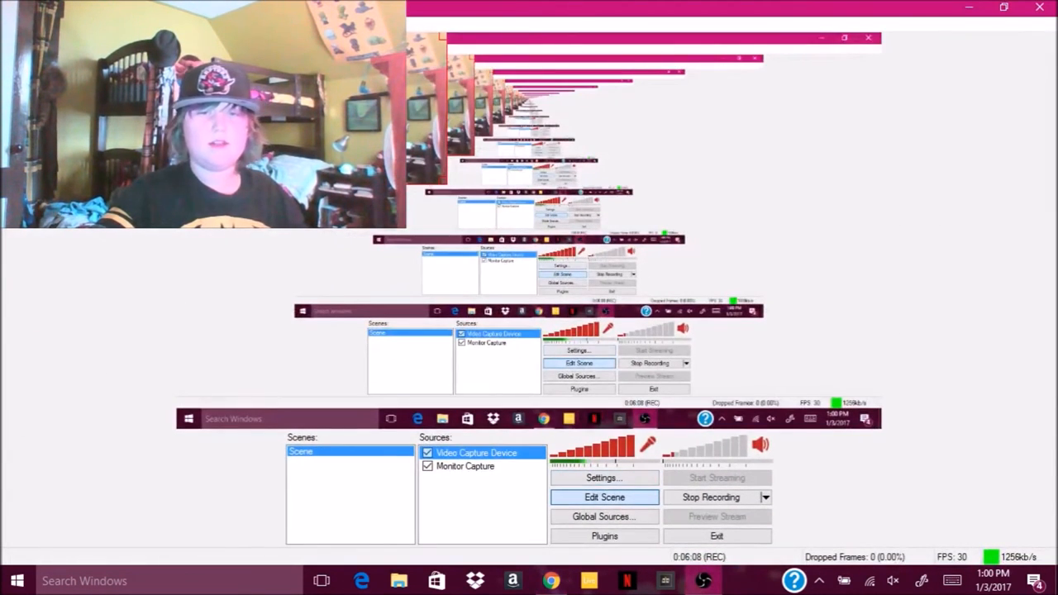
pyautogui.click(465, 466)
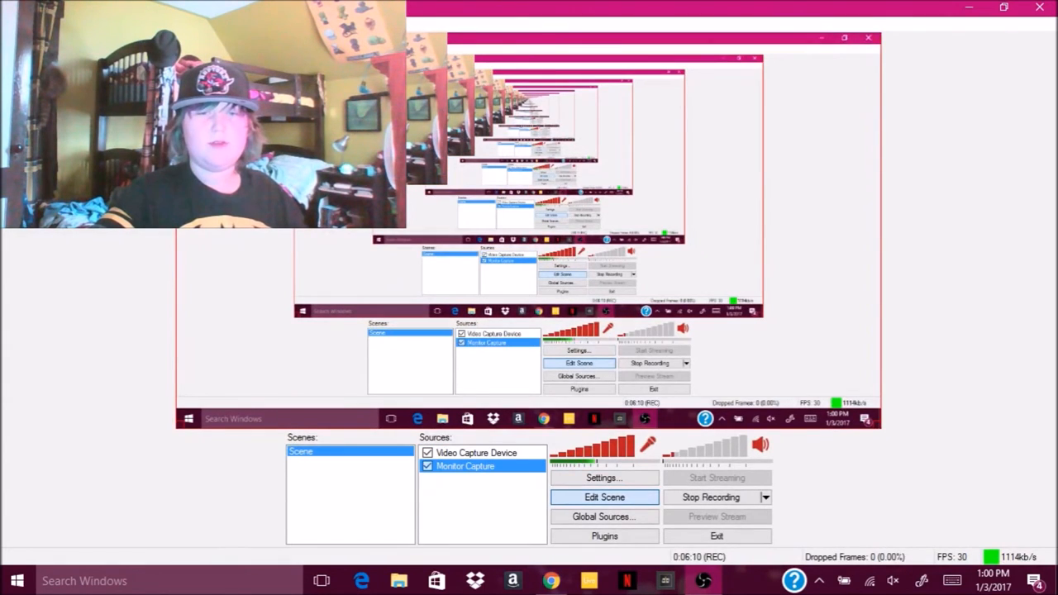